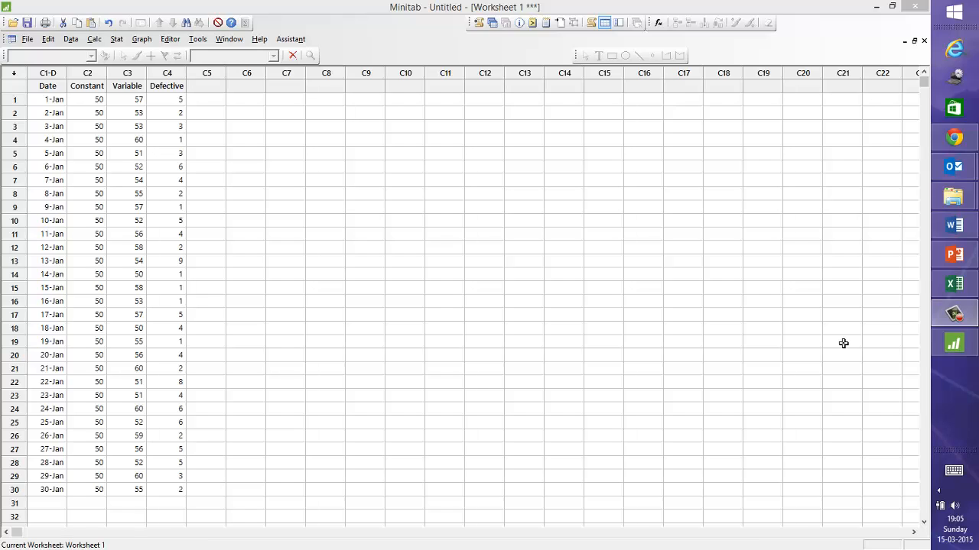
{"action": "mouse_move", "coordinate": [217, 202]}
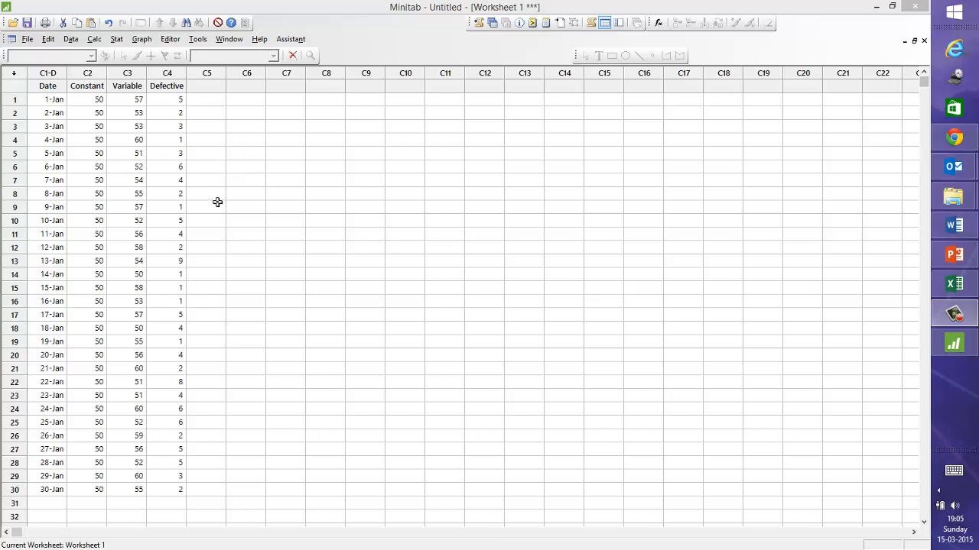
Step: Review the Date, Constant, Variable and Defective columns in the worksheet
{"action": "left_click", "coordinate": [43, 74]}
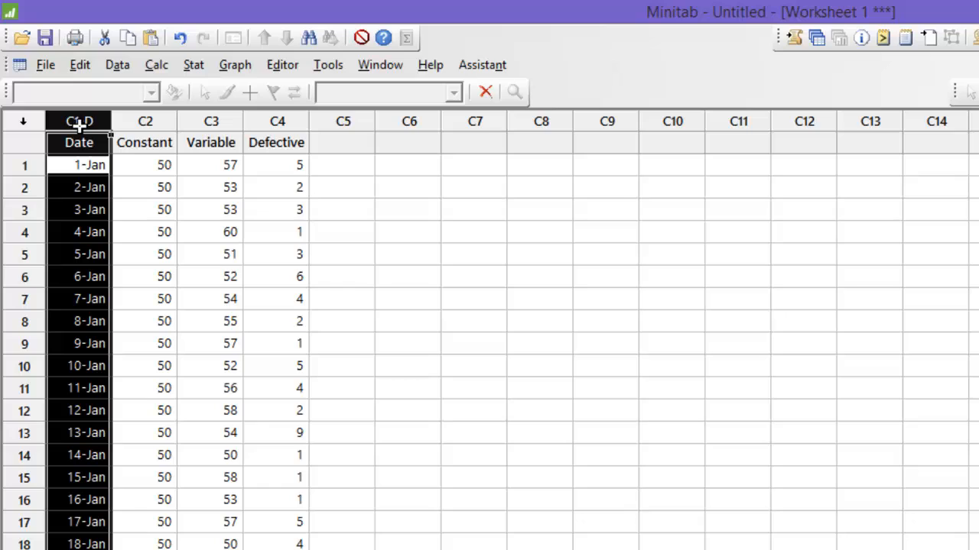
{"action": "mouse_move", "coordinate": [83, 214]}
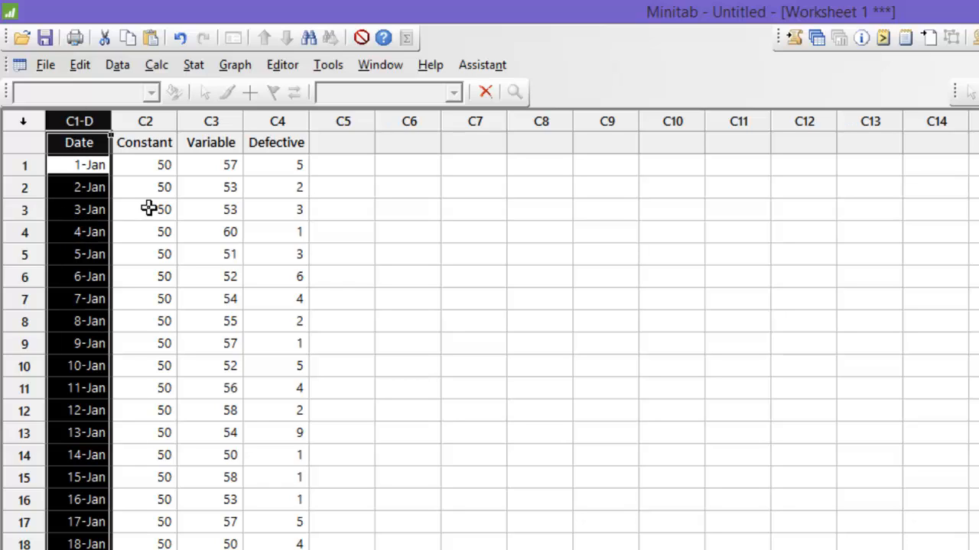
{"action": "left_click", "coordinate": [144, 121]}
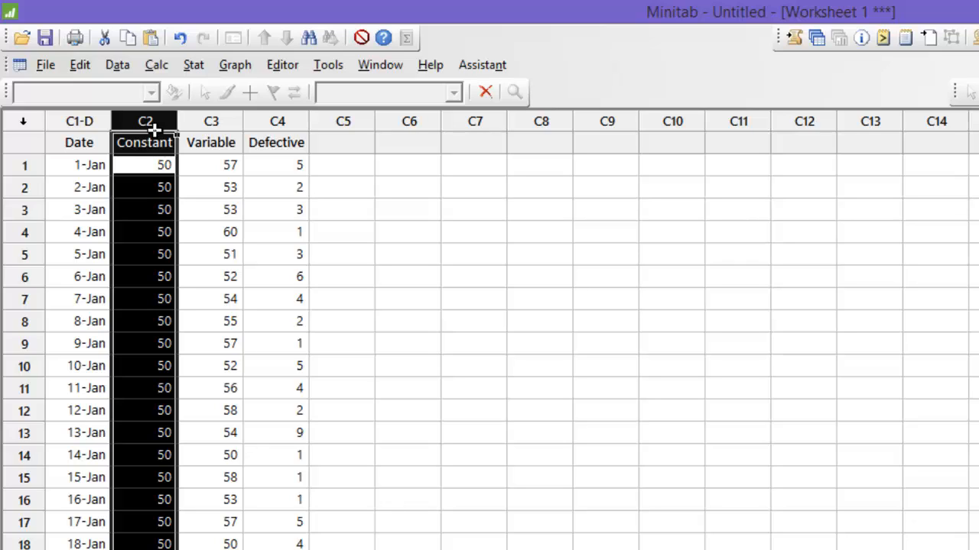
{"action": "mouse_move", "coordinate": [183, 128]}
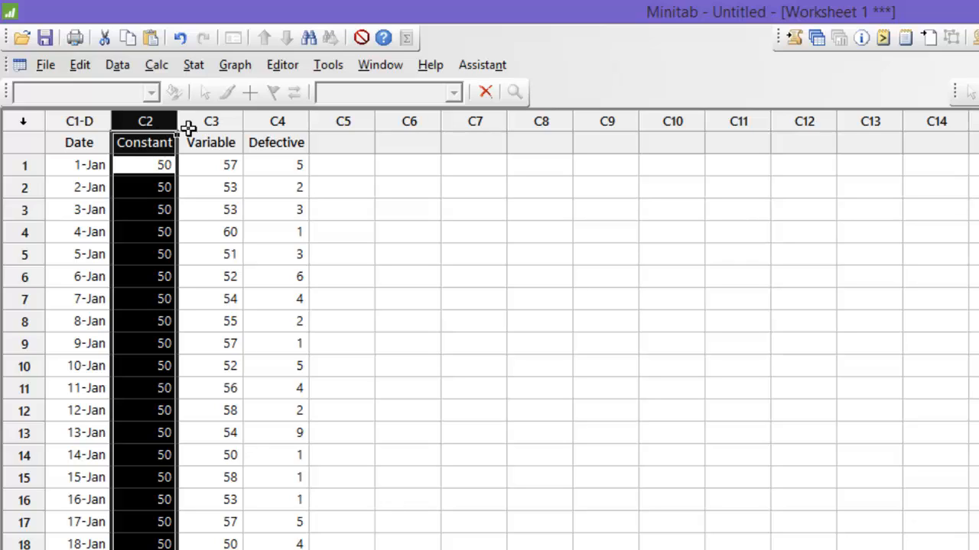
{"action": "left_click", "coordinate": [211, 120]}
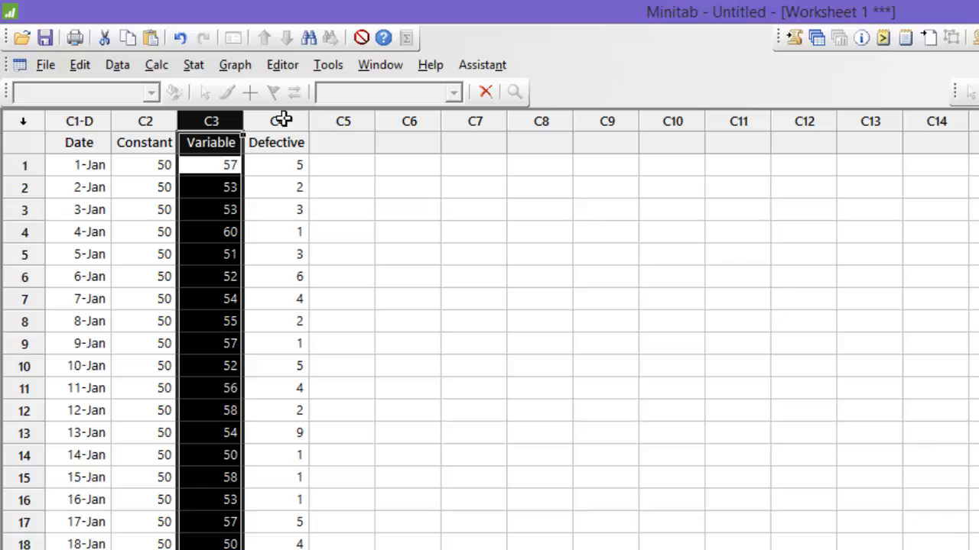
{"action": "left_click", "coordinate": [275, 120]}
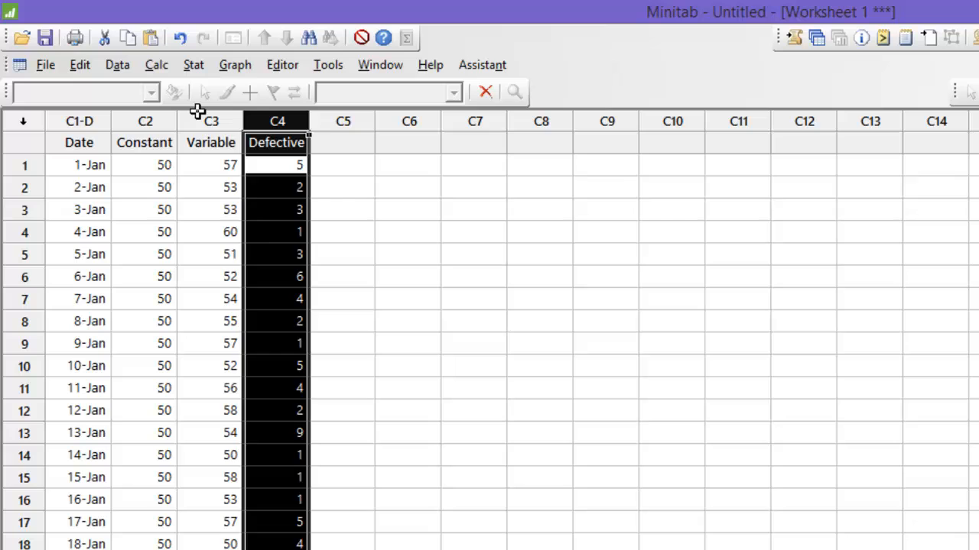
{"action": "mouse_move", "coordinate": [211, 84]}
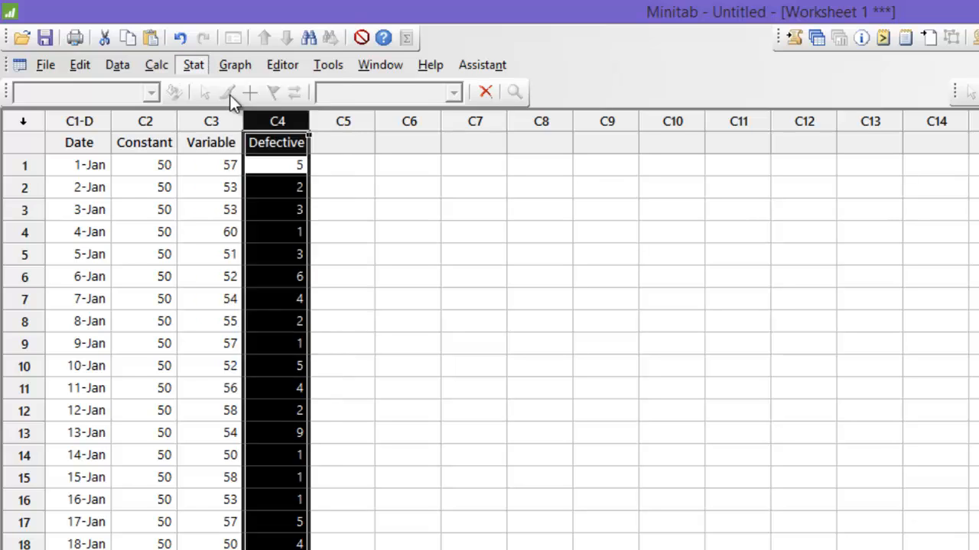
Step: Browse Stat > Control Charts, then return to reach Attributes Charts
{"action": "left_click", "coordinate": [192, 64]}
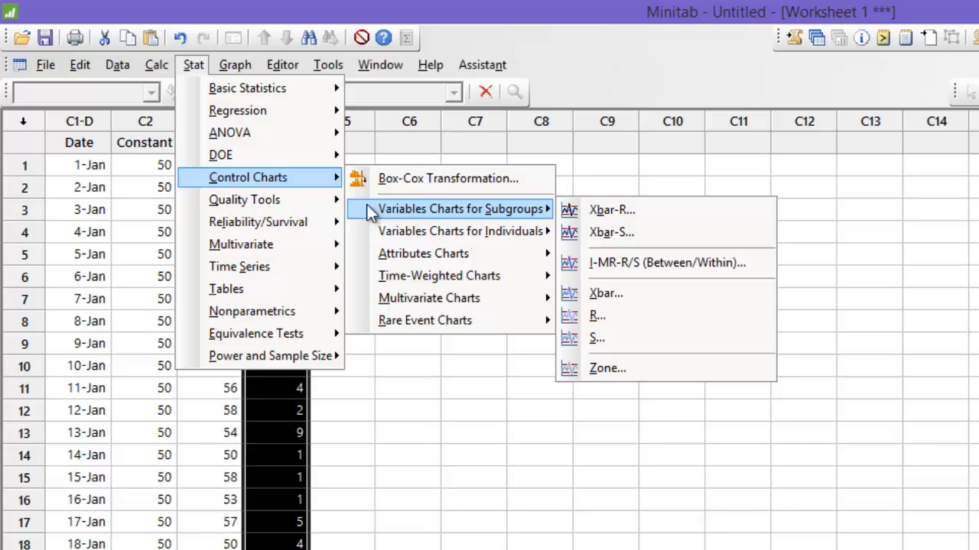
{"action": "mouse_move", "coordinate": [461, 231]}
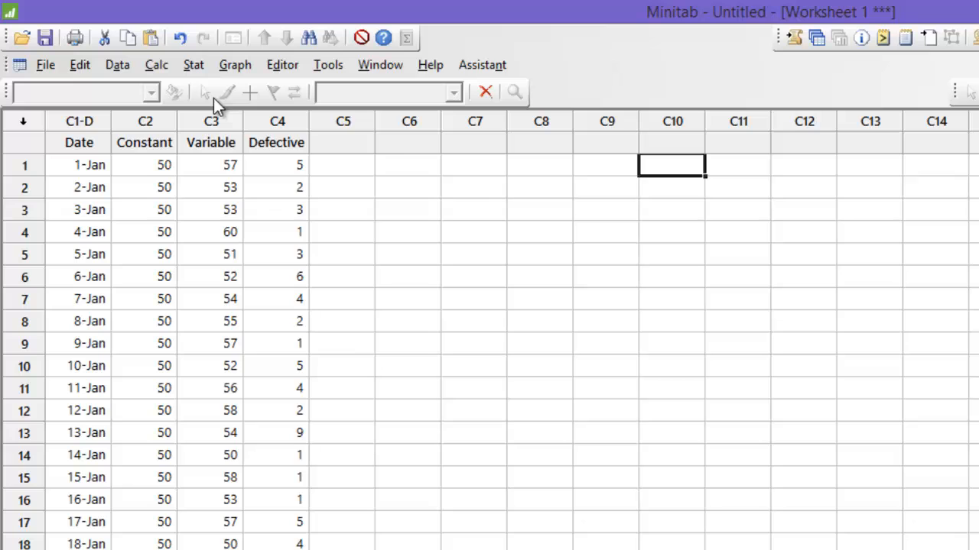
{"action": "left_click", "coordinate": [193, 64]}
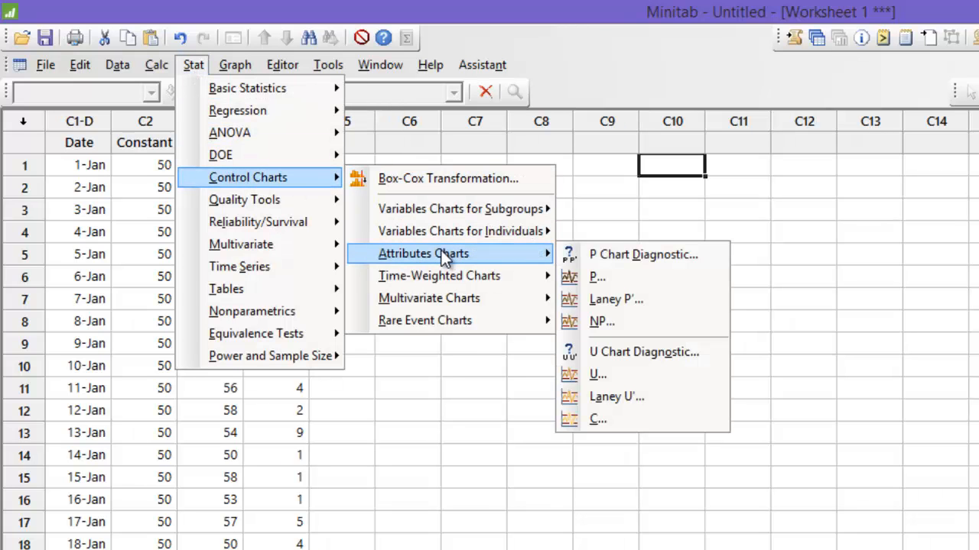
{"action": "mouse_move", "coordinate": [642, 254]}
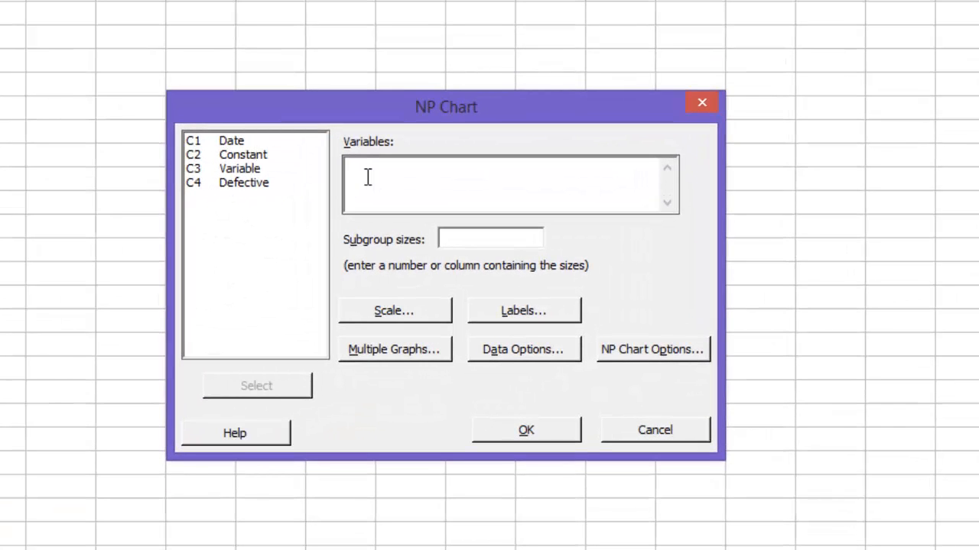
Step: Create an NP chart of Defective with Constant subgroup sizes and Date as the x-axis stamp
{"action": "double_click", "coordinate": [243, 182]}
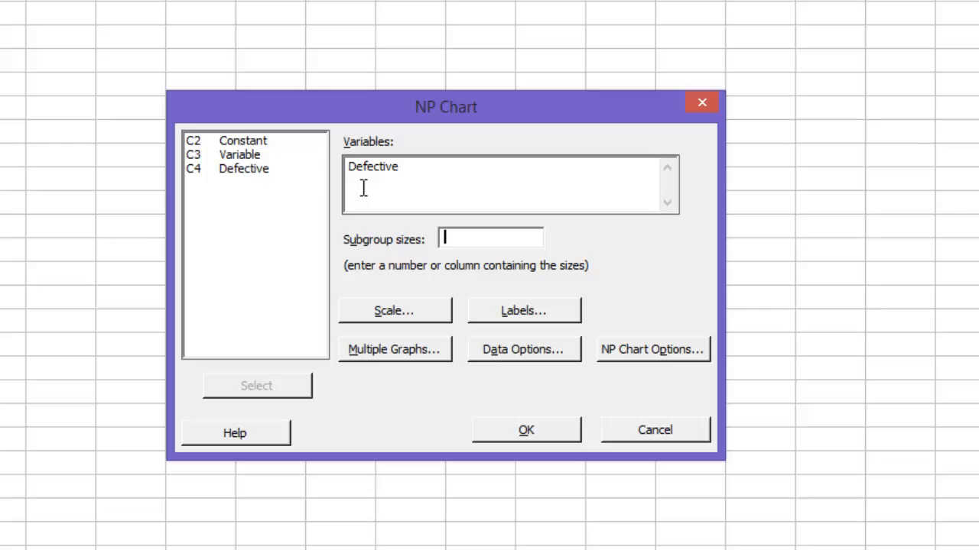
{"action": "type", "text": "Constant"}
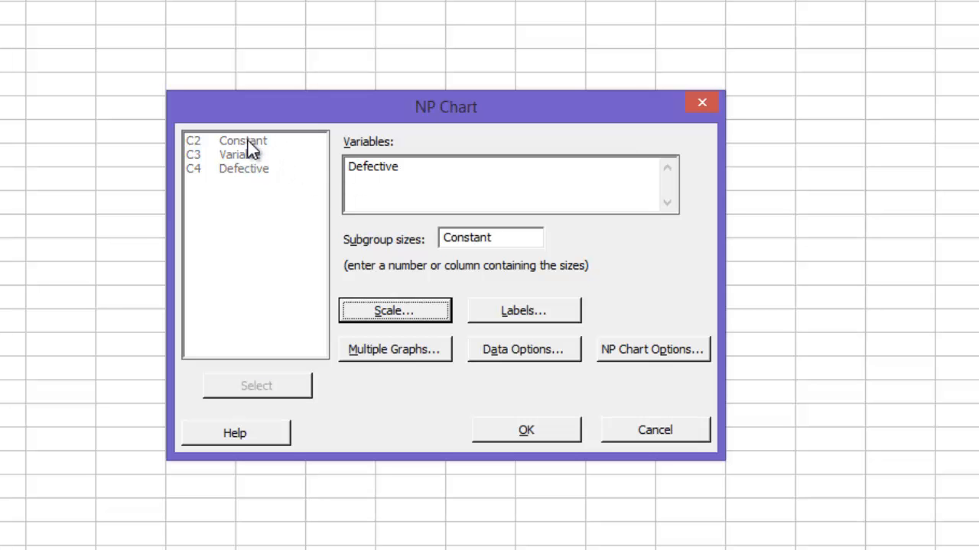
{"action": "left_click", "coordinate": [376, 308]}
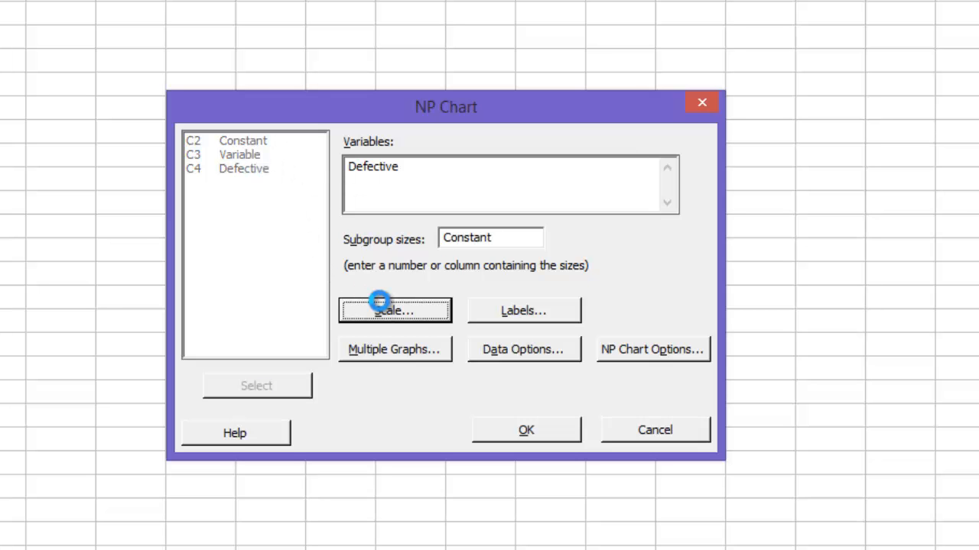
{"action": "left_click", "coordinate": [395, 309]}
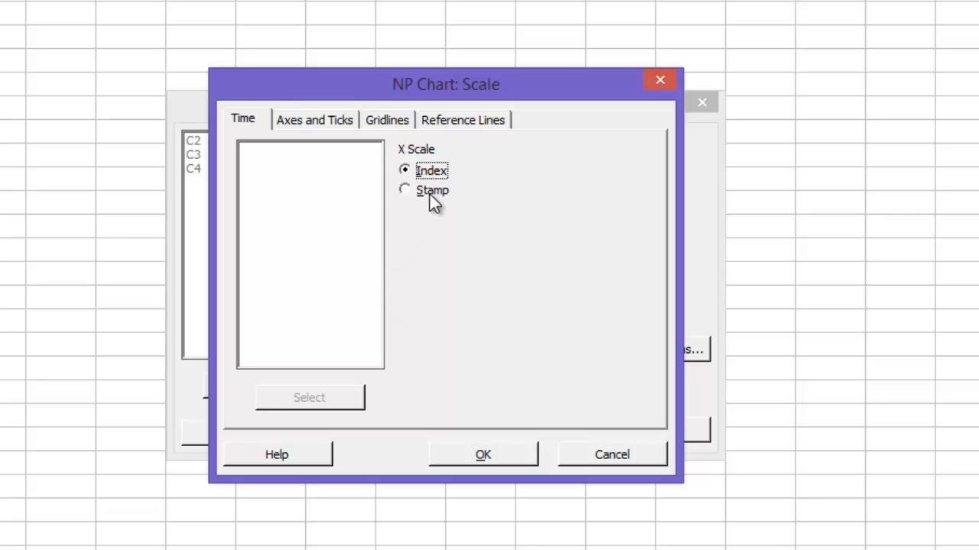
{"action": "left_click", "coordinate": [403, 190]}
{"action": "type", "text": "Date"}
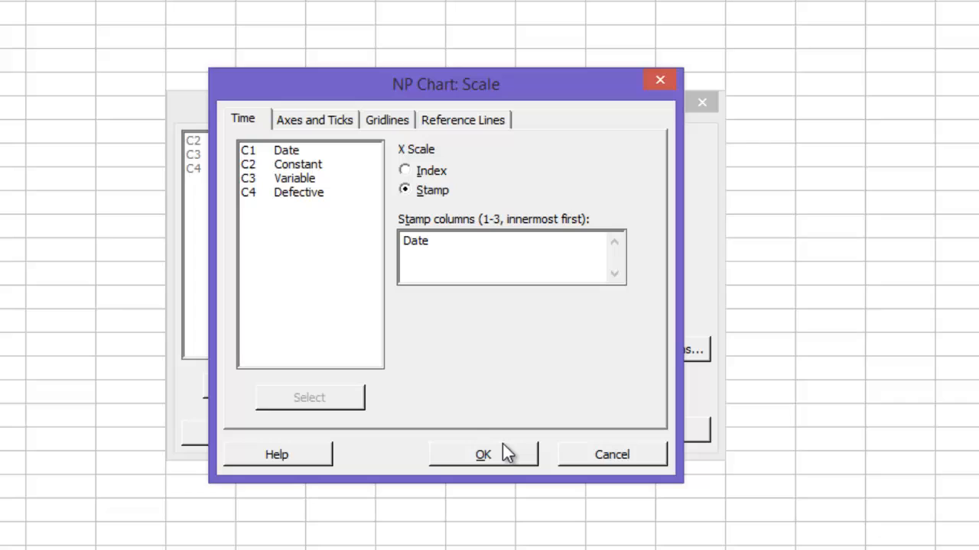
{"action": "left_click", "coordinate": [484, 454]}
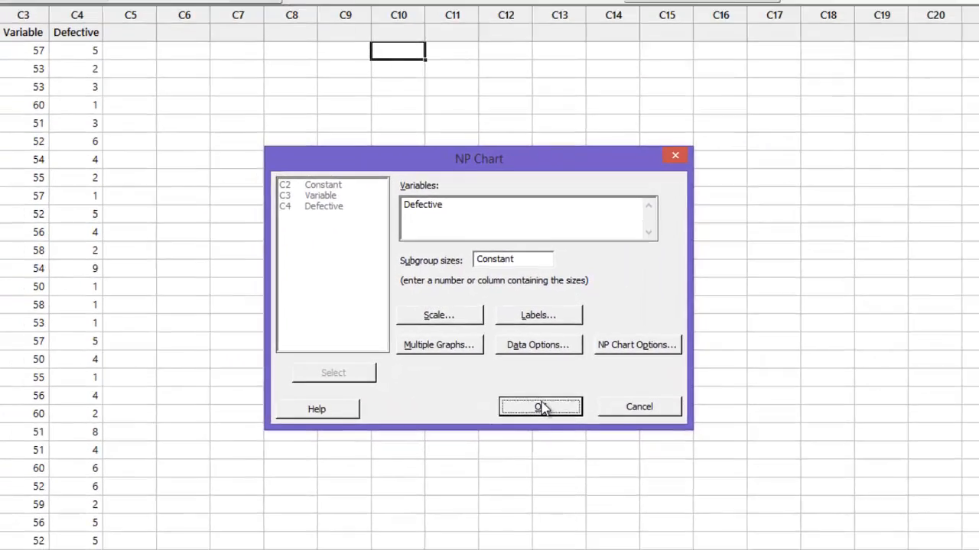
{"action": "left_click", "coordinate": [540, 407]}
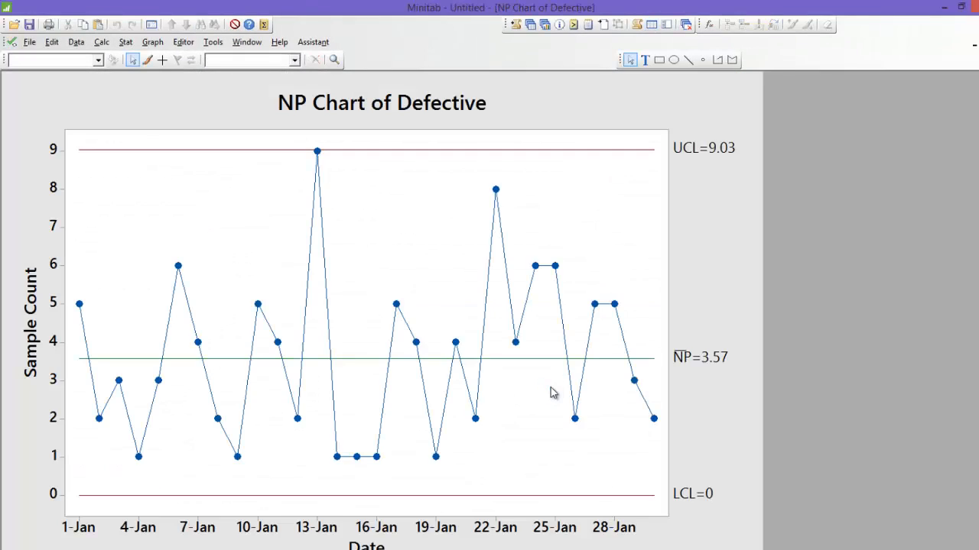
{"action": "mouse_move", "coordinate": [388, 257]}
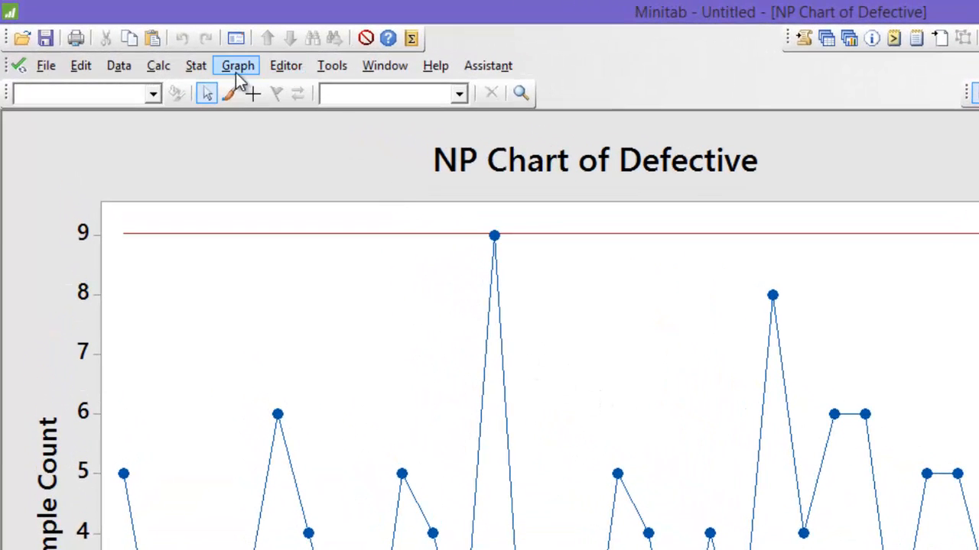
Step: Create a P chart of Defective with Variable subgroup sizes and Date as the x-axis stamp
{"action": "left_click", "coordinate": [196, 64]}
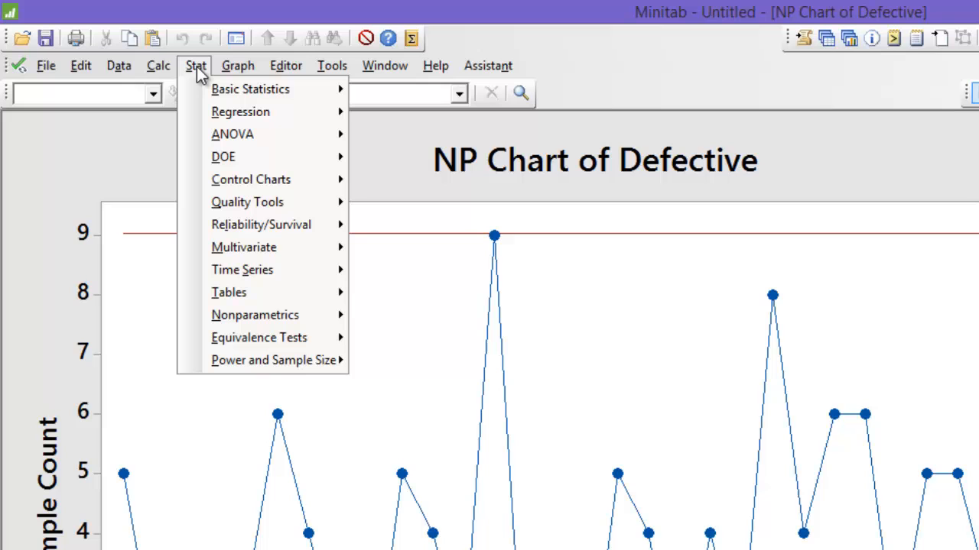
{"action": "mouse_move", "coordinate": [252, 224]}
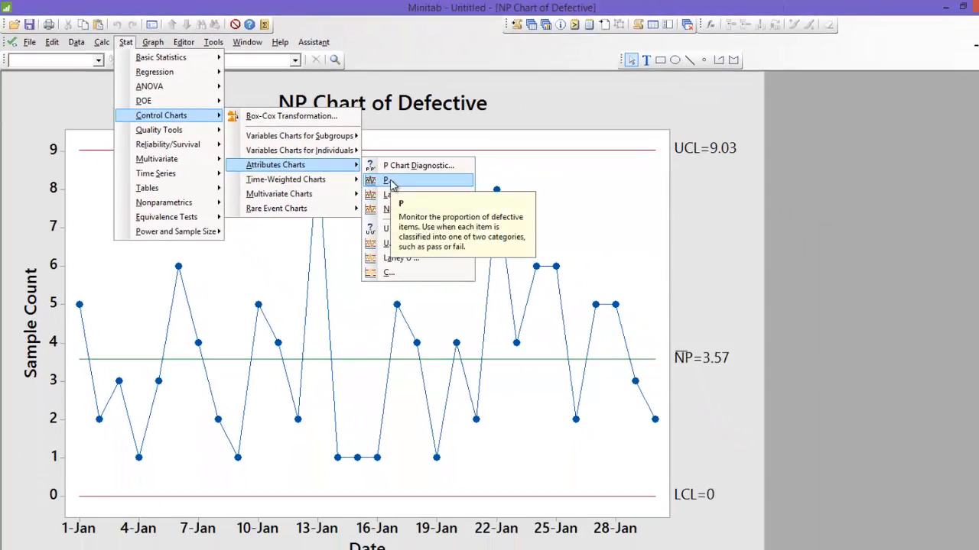
{"action": "left_click", "coordinate": [385, 180]}
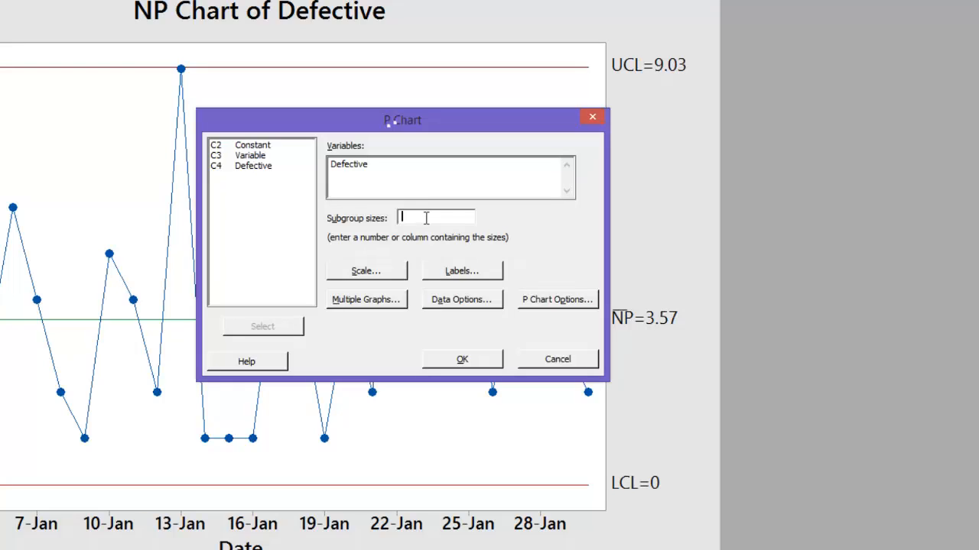
{"action": "type", "text": "Variable"}
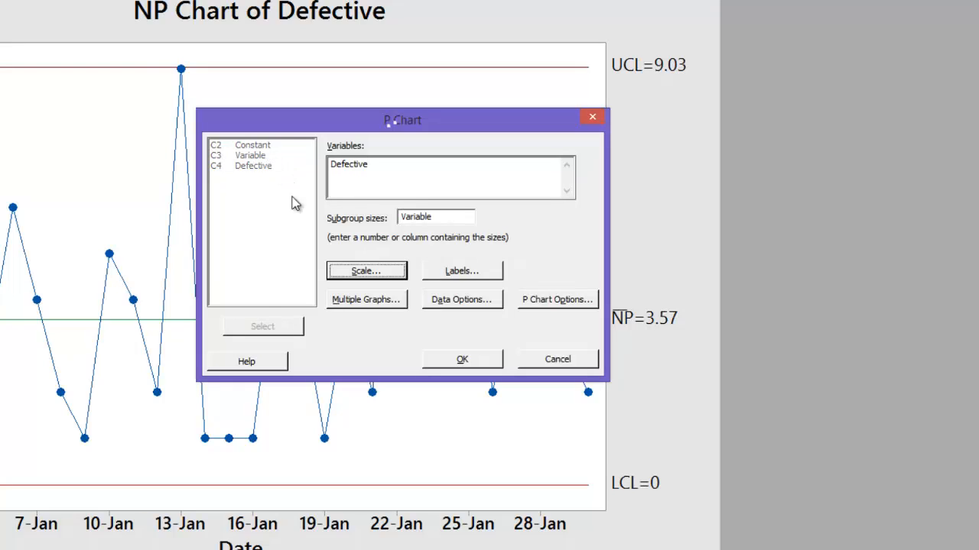
{"action": "left_click", "coordinate": [367, 271]}
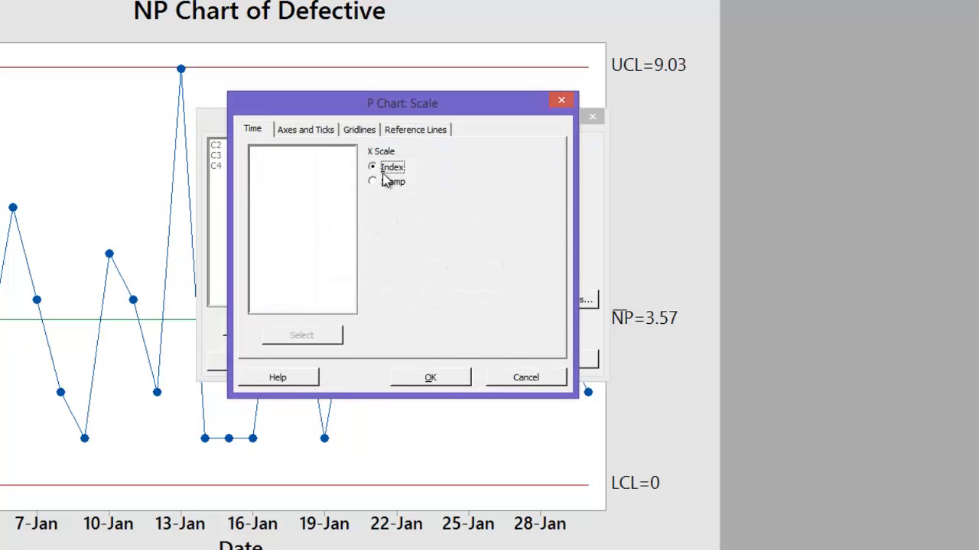
{"action": "left_click", "coordinate": [373, 181]}
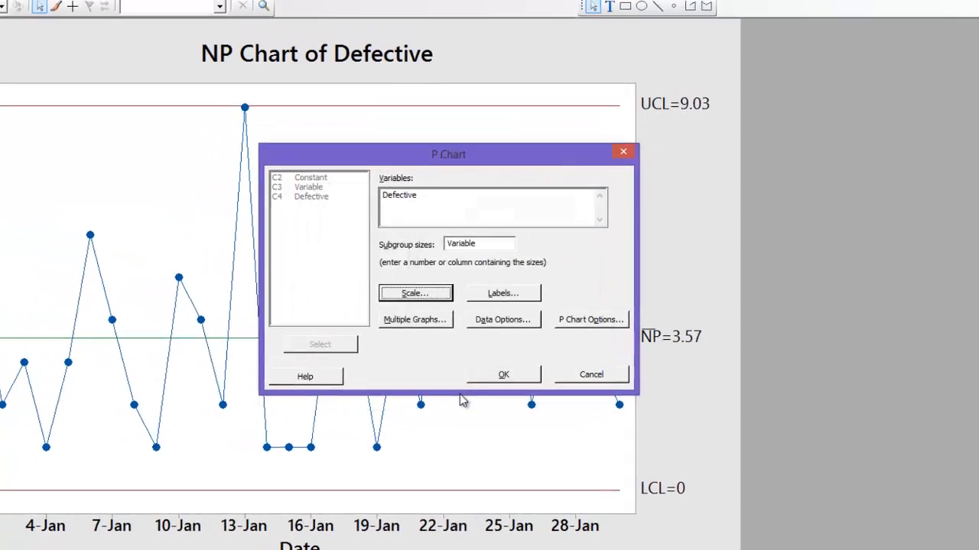
{"action": "left_click", "coordinate": [503, 373]}
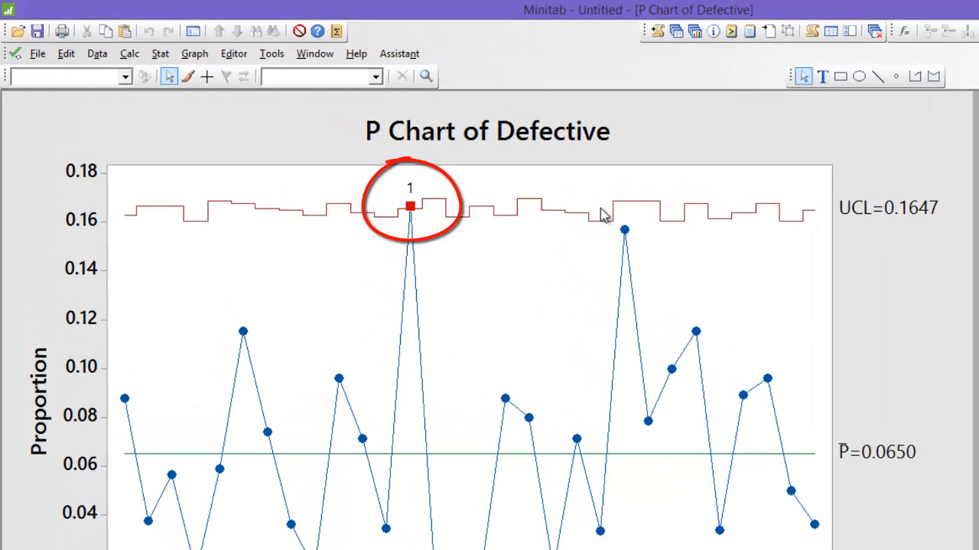
{"action": "mouse_move", "coordinate": [615, 222]}
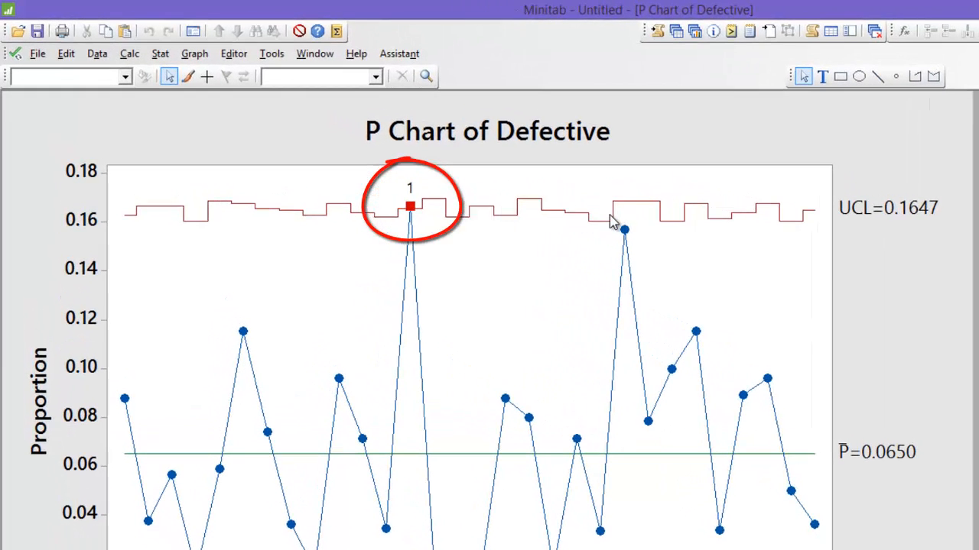
{"action": "mouse_move", "coordinate": [575, 217]}
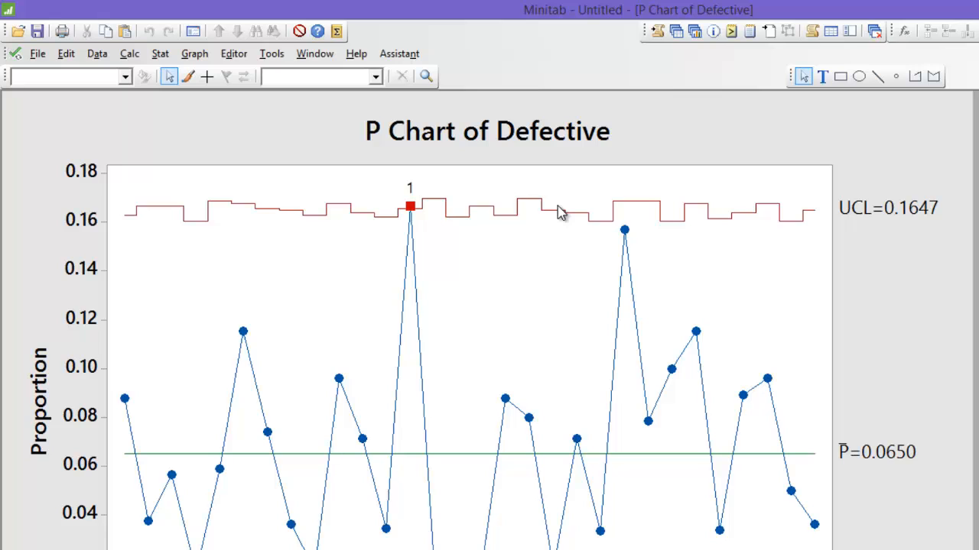
{"action": "mouse_move", "coordinate": [413, 182]}
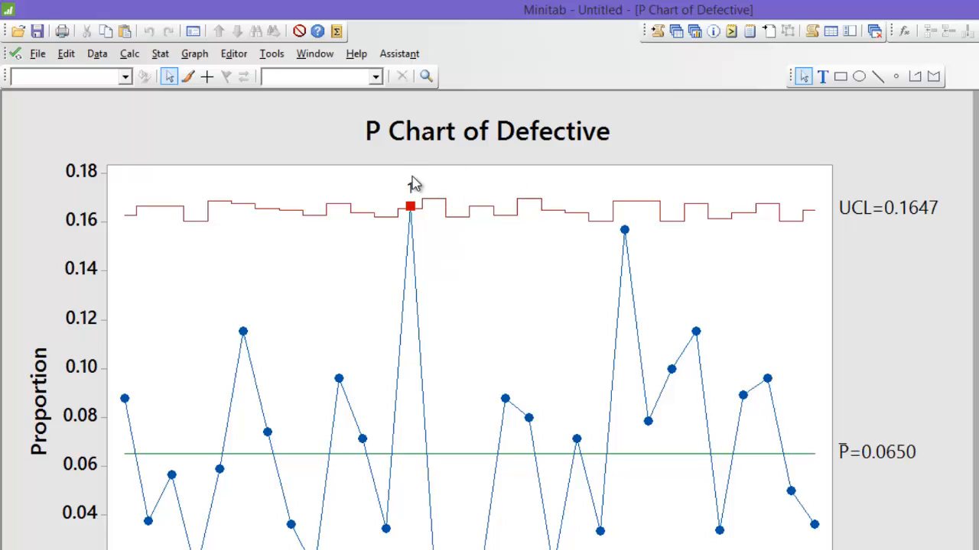
{"action": "mouse_move", "coordinate": [410, 205]}
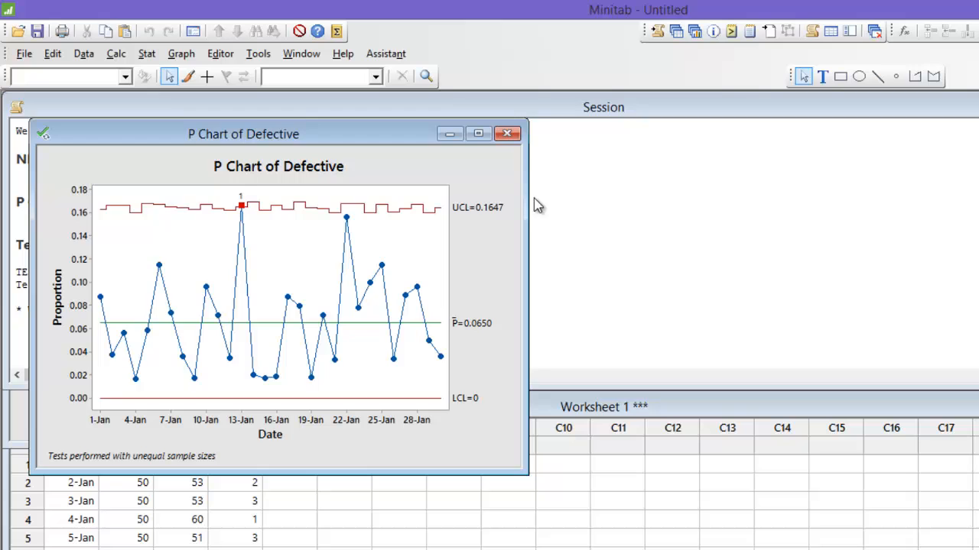
Step: Show the session output listing Test 1 failed at point 13 for the P chart
{"action": "left_click", "coordinate": [508, 133]}
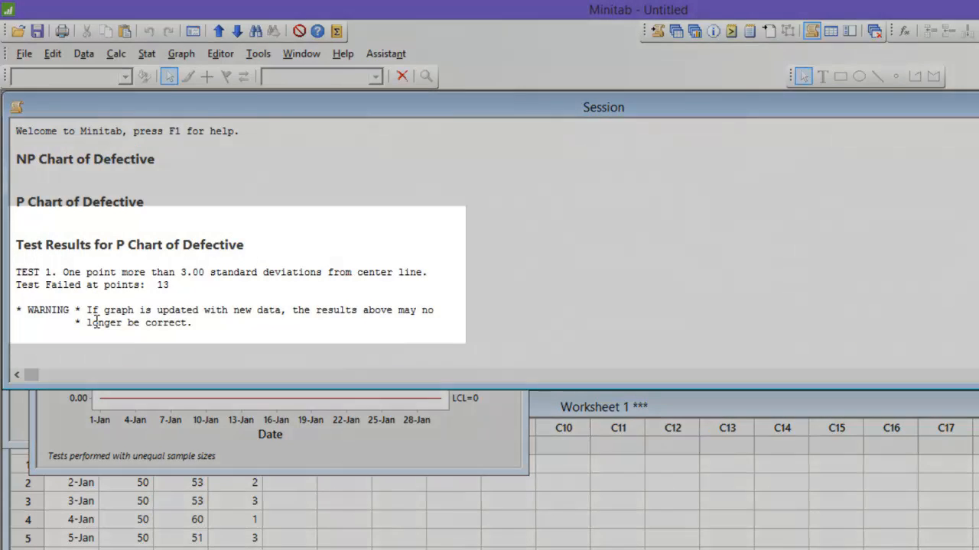